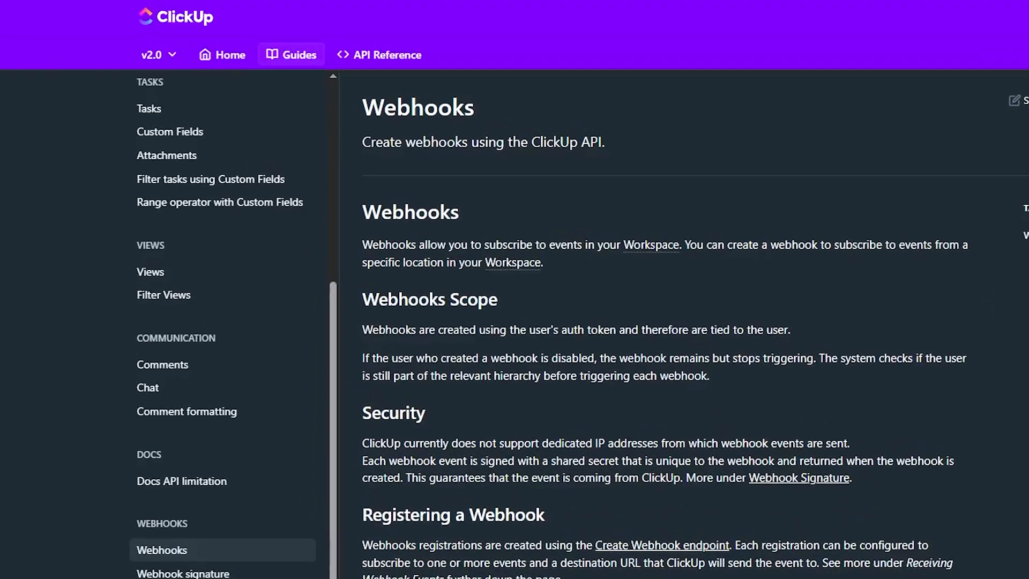
# - Scroll down the Webhooks guide before returning to the YouTube In Process list
pyautogui.scroll(-3)
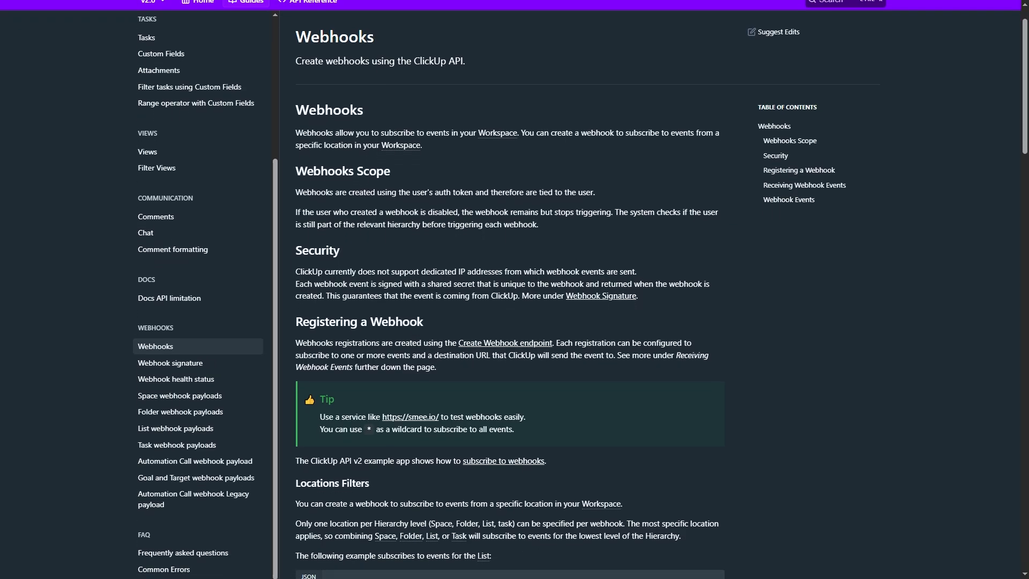
pyautogui.scroll(-3)
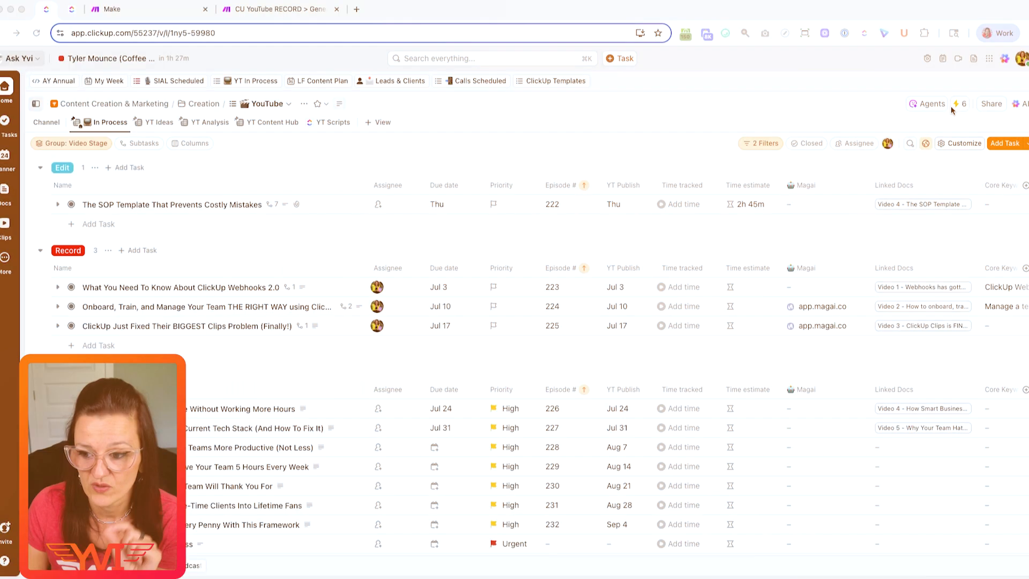
# - Create a new automation on the list with the trigger 'Custom field changes'
pyautogui.click(961, 103)
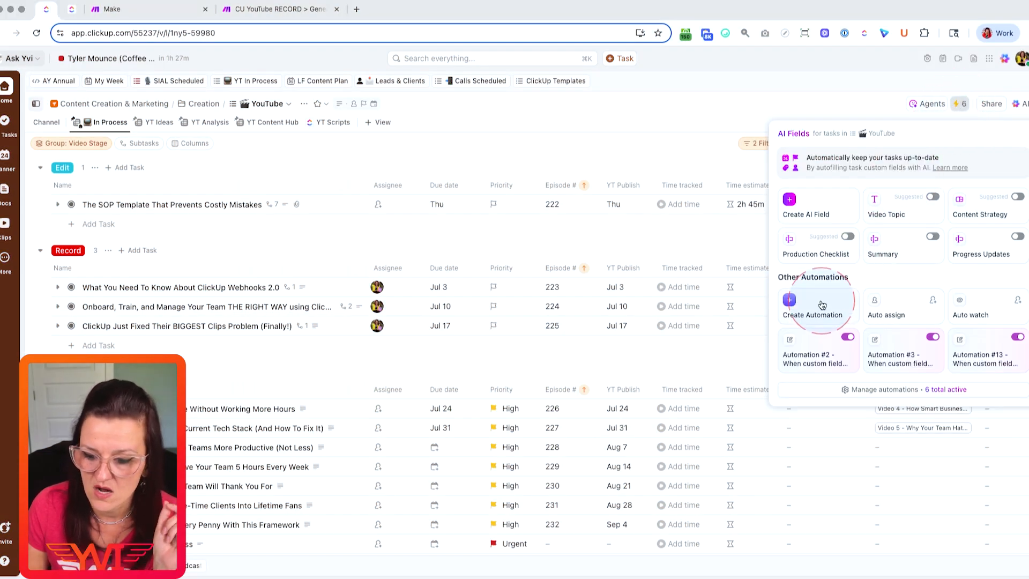
pyautogui.click(813, 304)
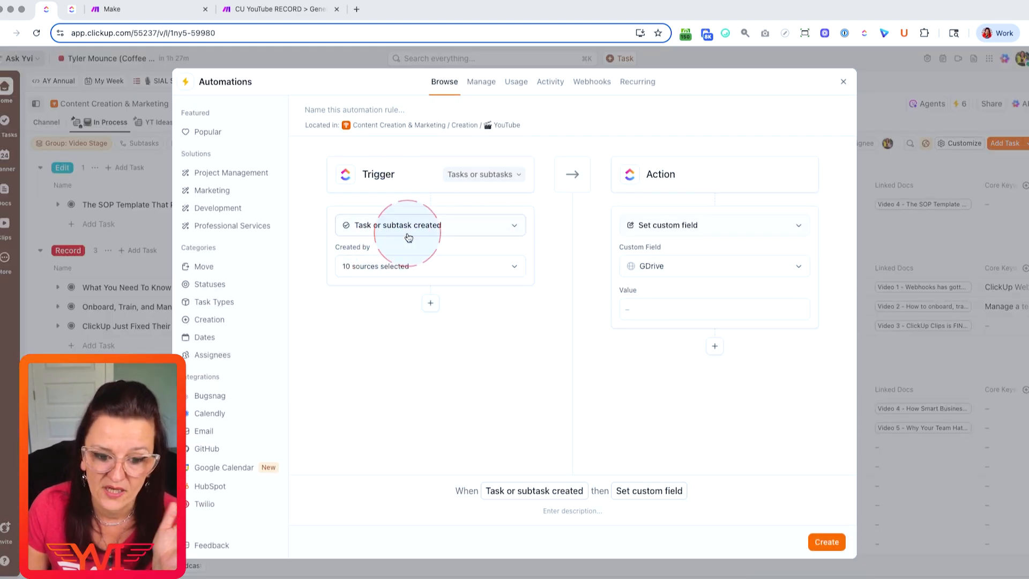
pyautogui.write('custo')
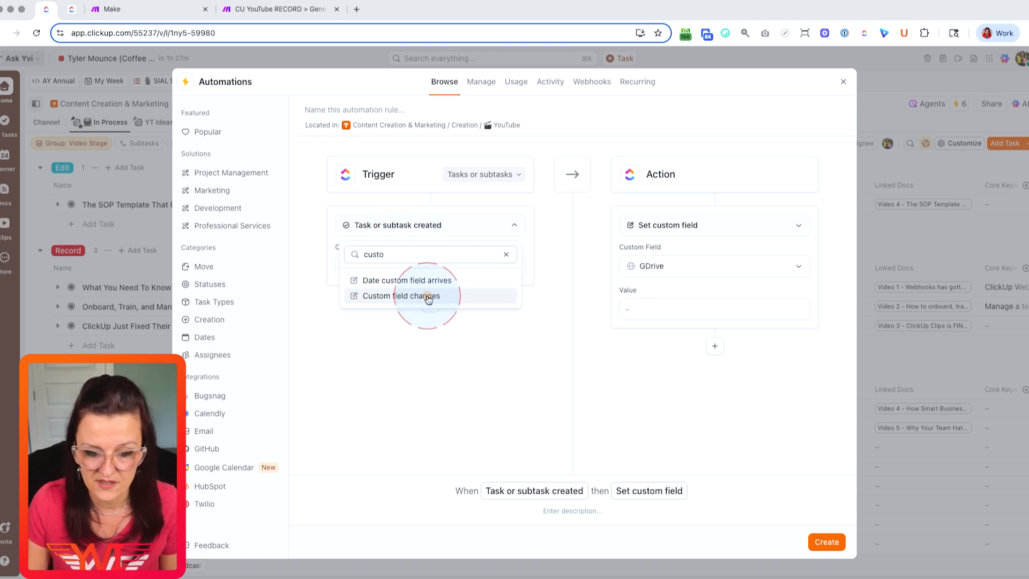
pyautogui.click(409, 295)
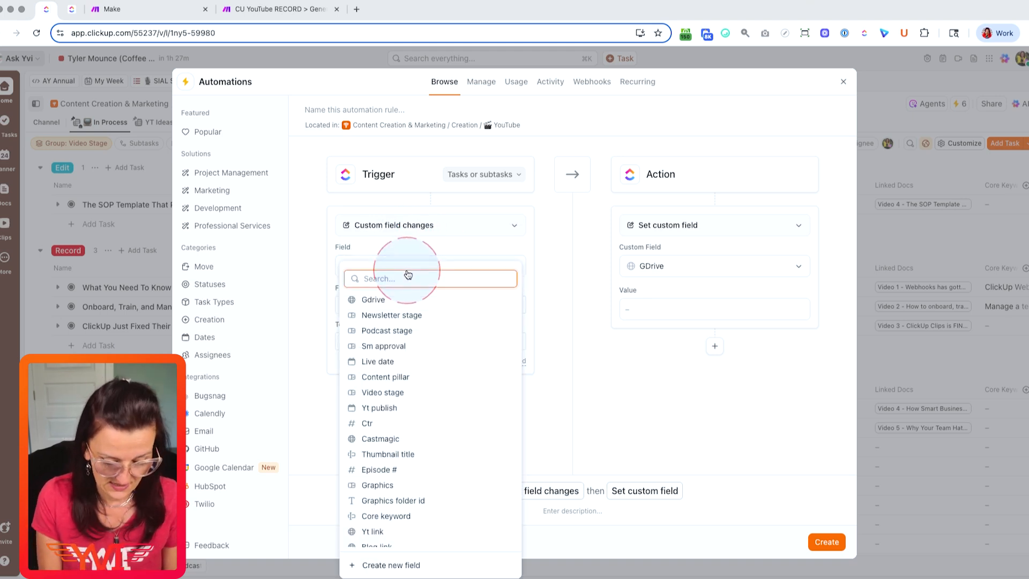
# - Set the trigger to fire when the YT Graphics field changes to Ready
pyautogui.write('yout')
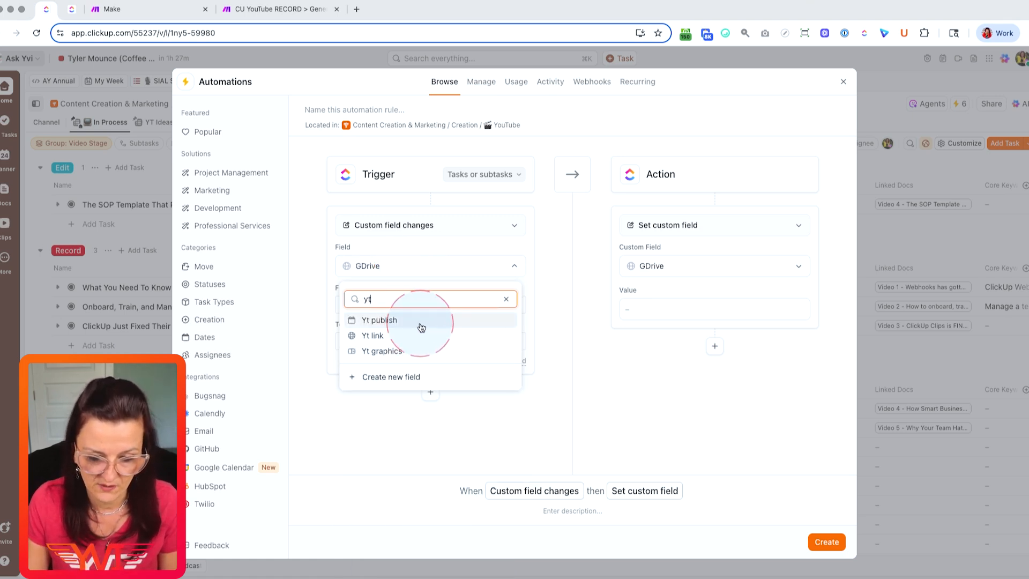
pyautogui.click(382, 350)
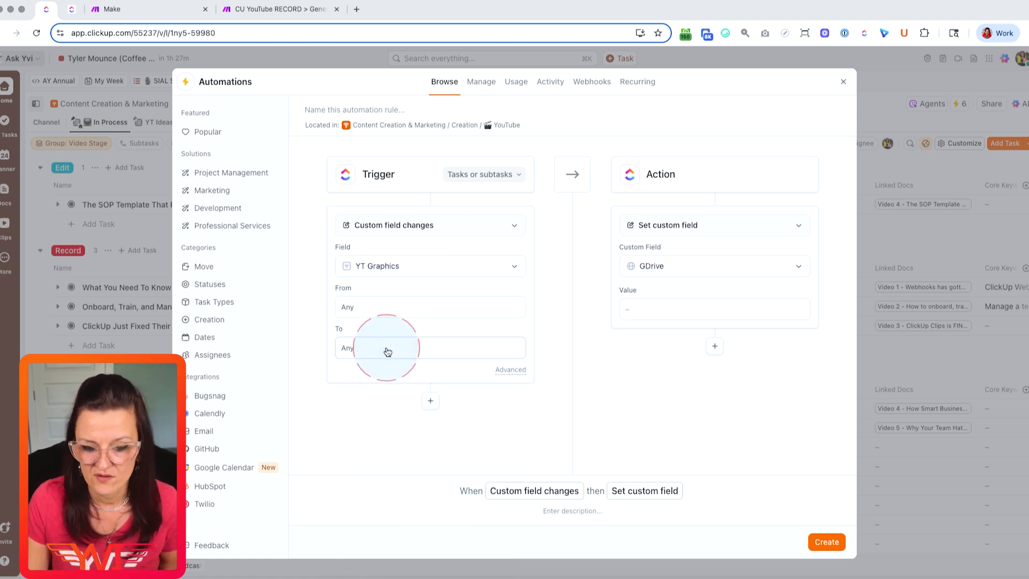
pyautogui.click(386, 348)
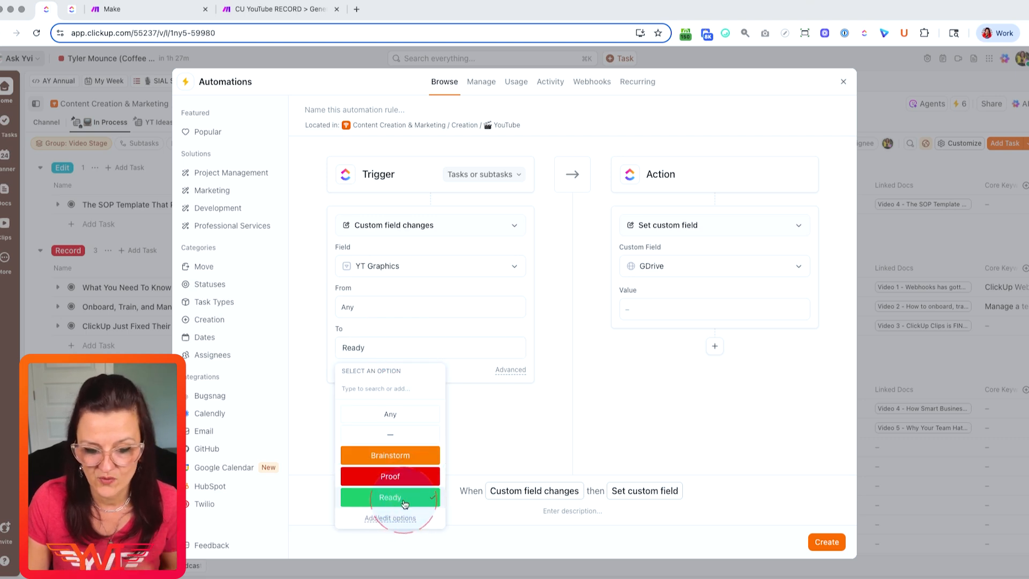
pyautogui.click(389, 497)
pyautogui.write('web')
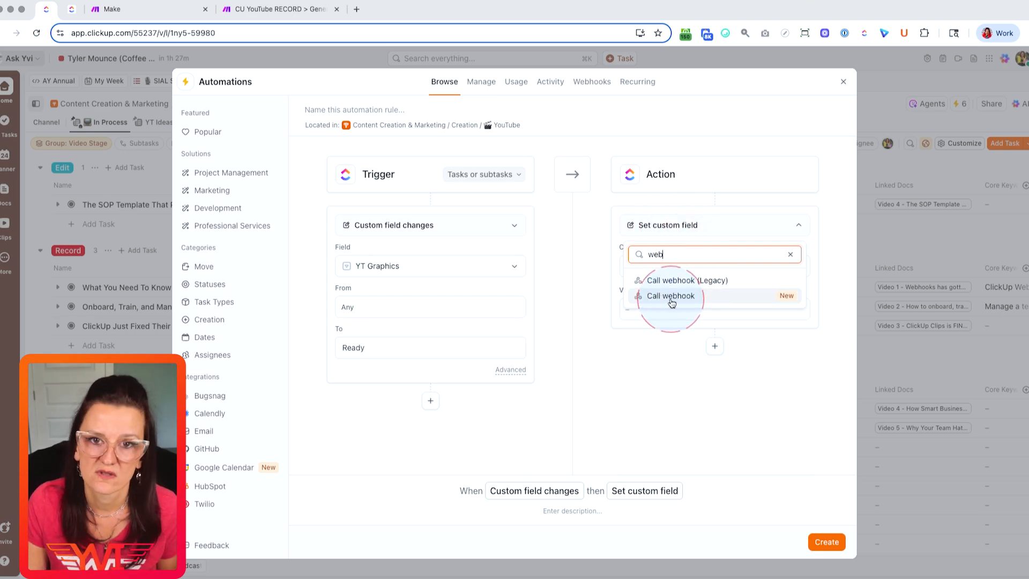
# - Set the action to Call webhook and create a webhook titled 'Youtube Video Done'
pyautogui.click(670, 295)
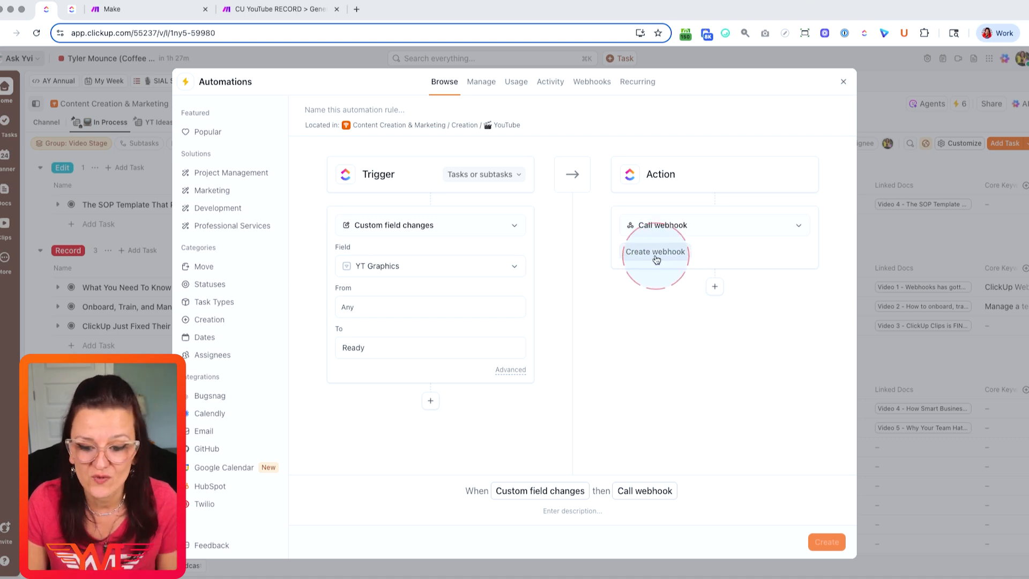
pyautogui.click(655, 252)
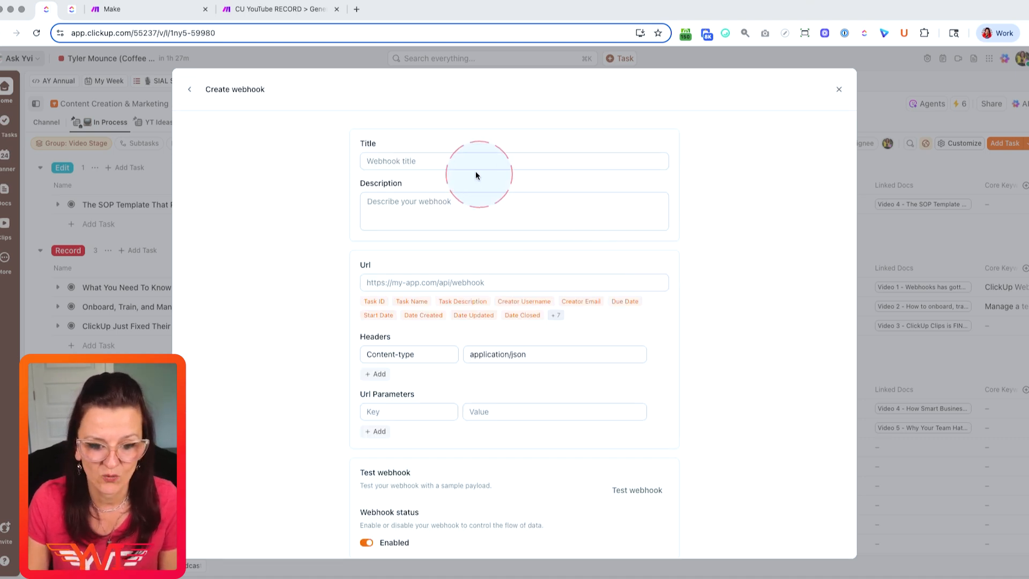
pyautogui.click(453, 161)
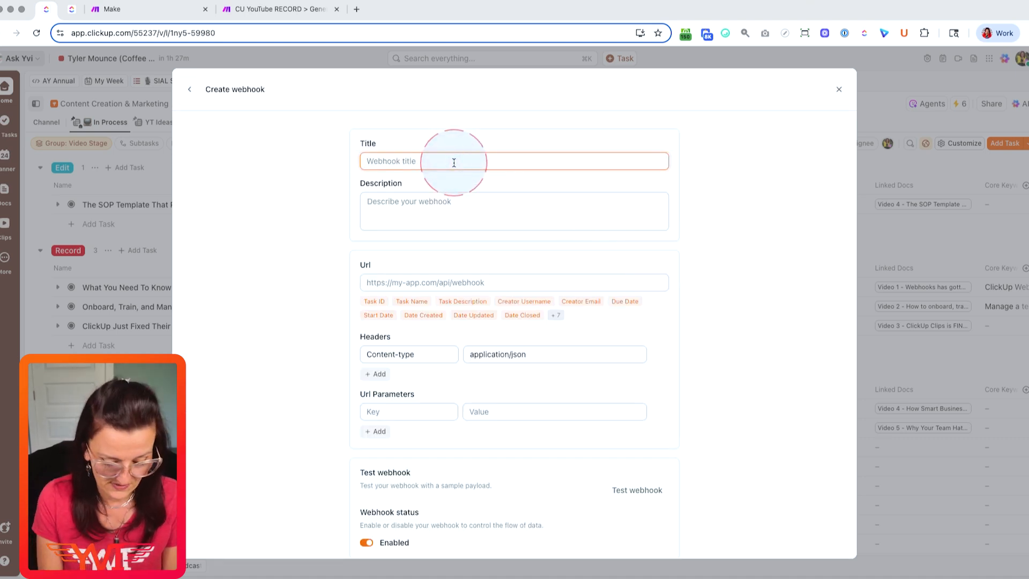
pyautogui.write('Youtube Video Done')
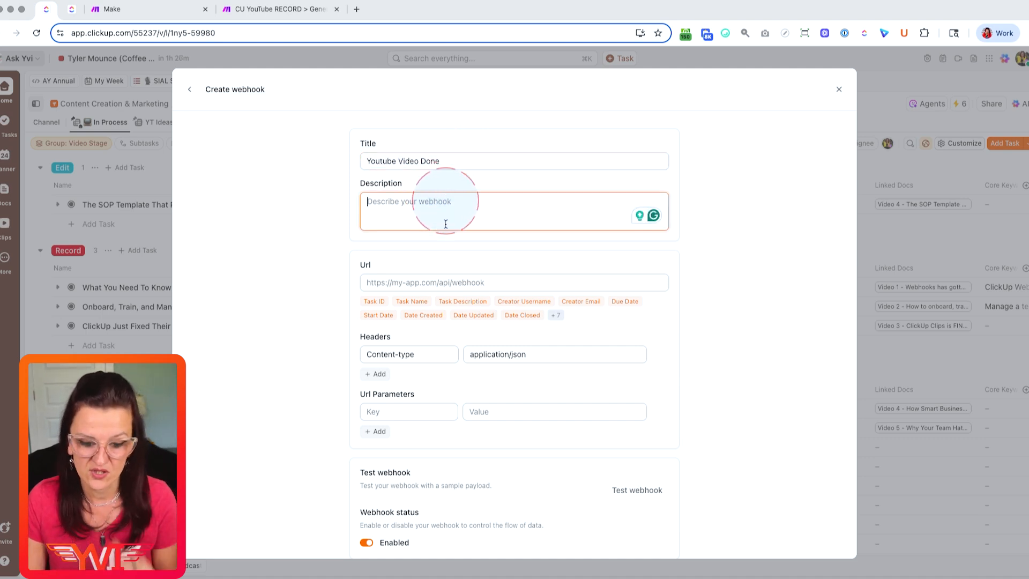
pyautogui.click(514, 282)
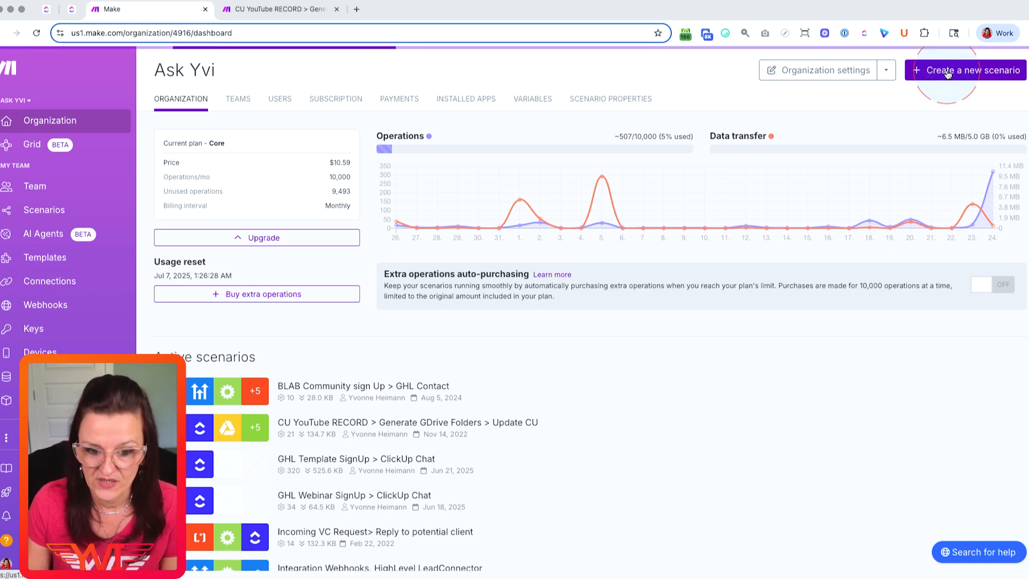
# - Start a scenario with a Custom webhook trigger using the 'test' hook and copy its address
pyautogui.click(964, 71)
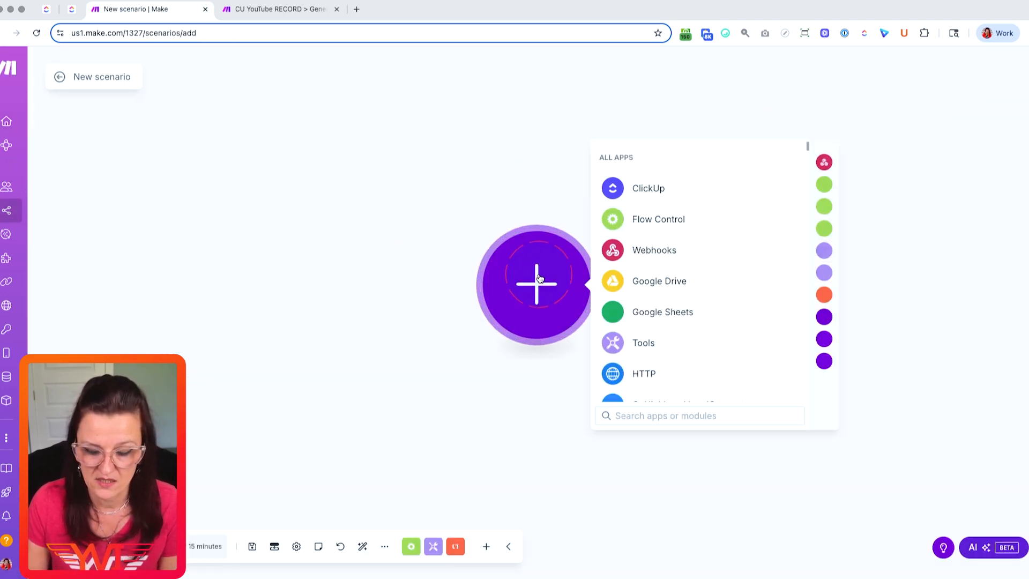
pyautogui.click(654, 250)
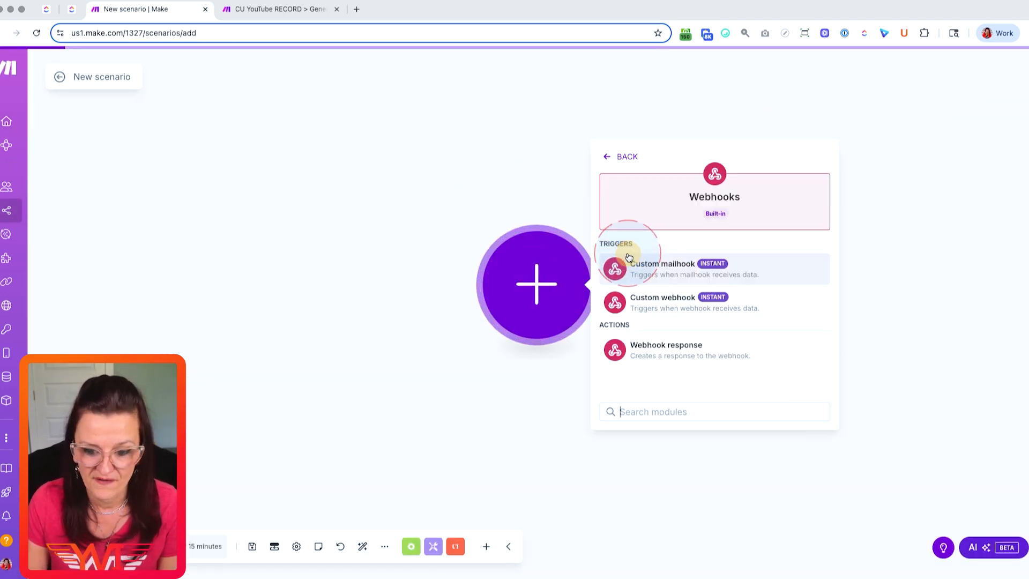
pyautogui.click(661, 302)
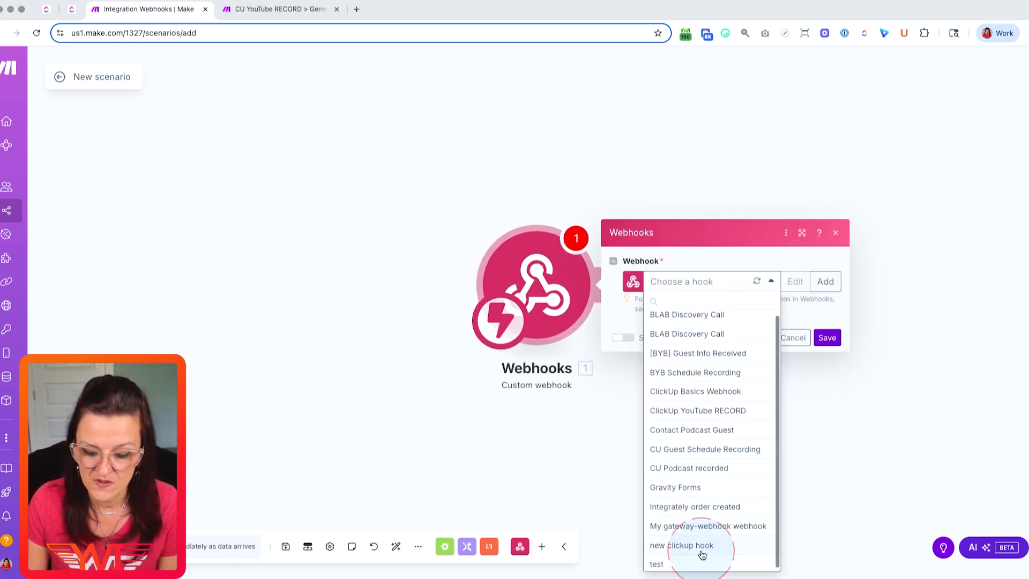
pyautogui.click(656, 564)
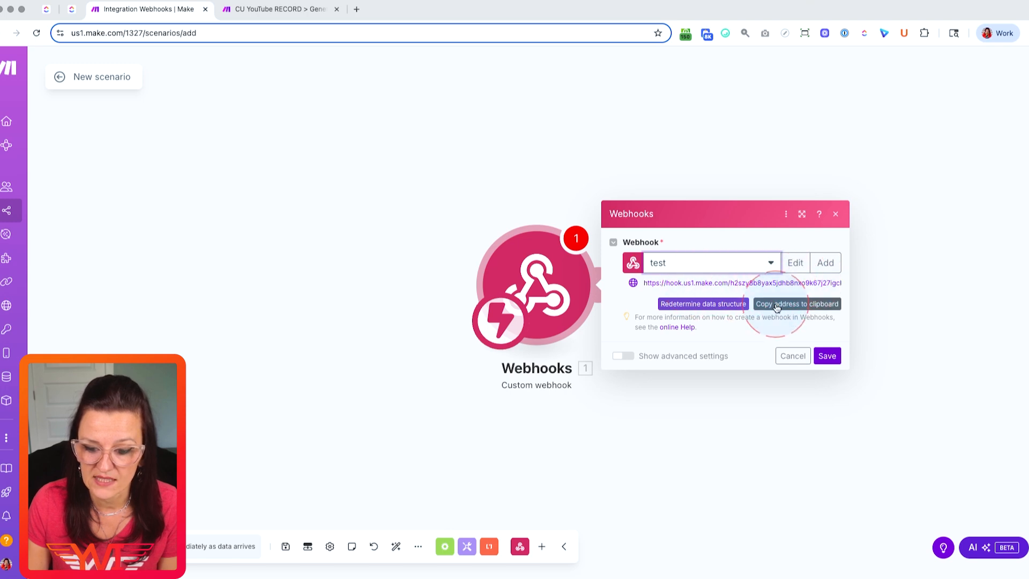
pyautogui.click(797, 304)
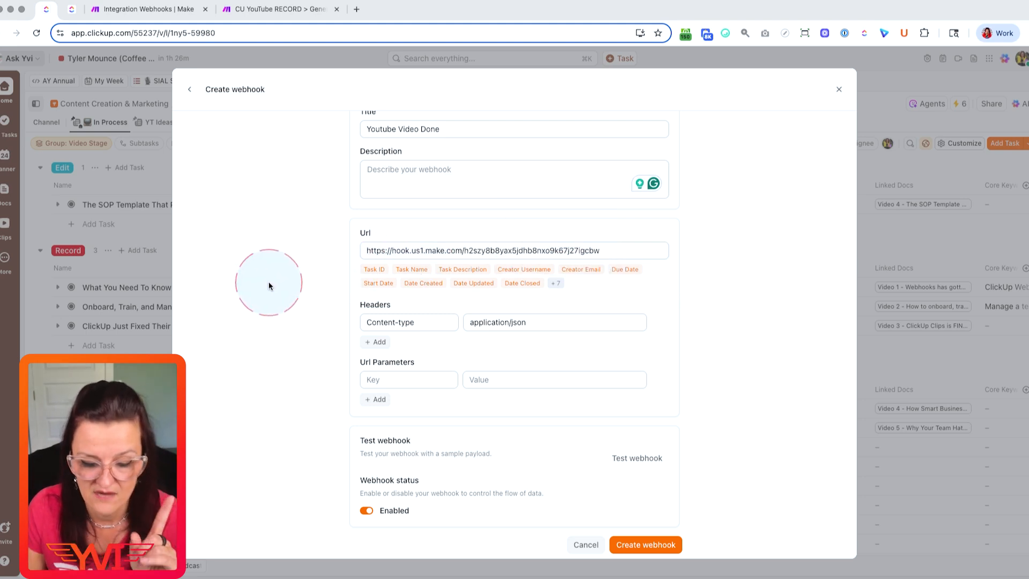
pyautogui.moveTo(394, 497)
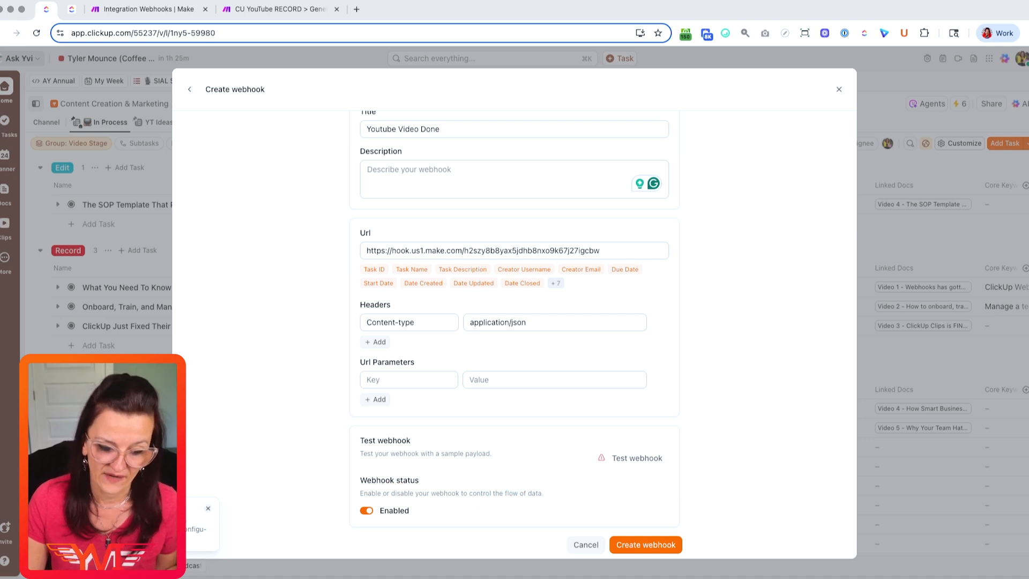
pyautogui.moveTo(148, 9)
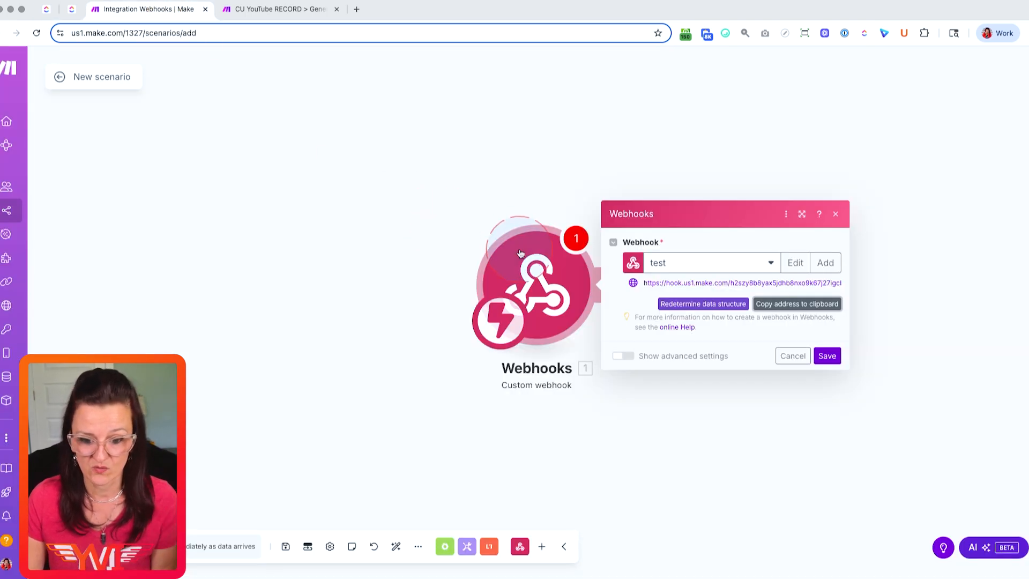
# - Save the webhook trigger and search 'click' for the next module's app
pyautogui.click(827, 355)
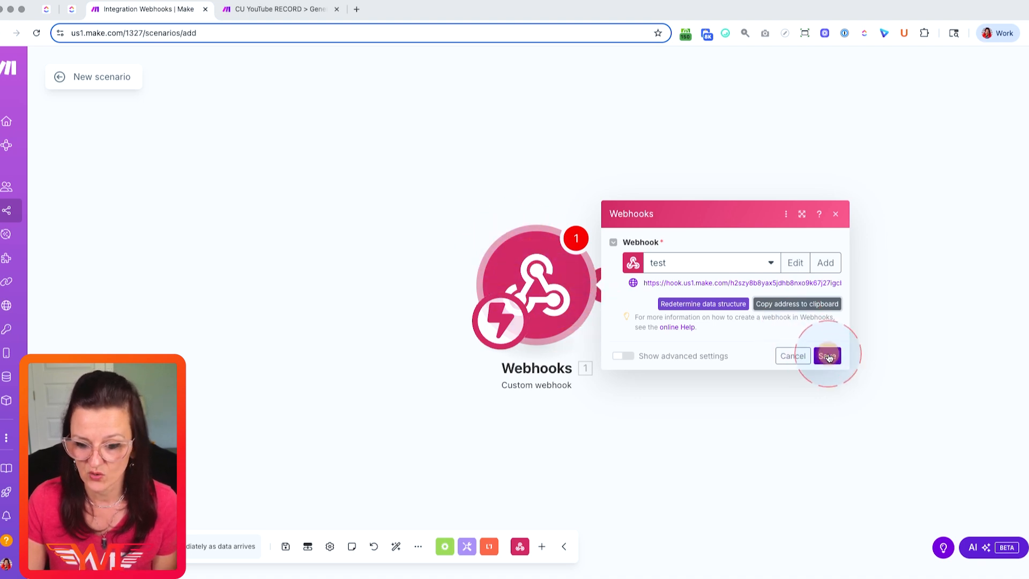
pyautogui.click(827, 356)
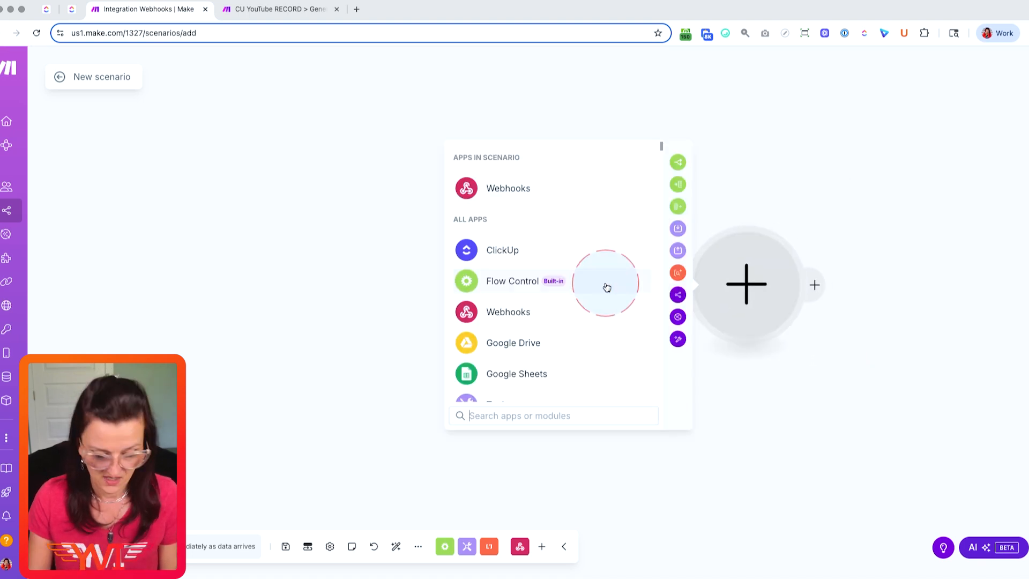
pyautogui.write('click')
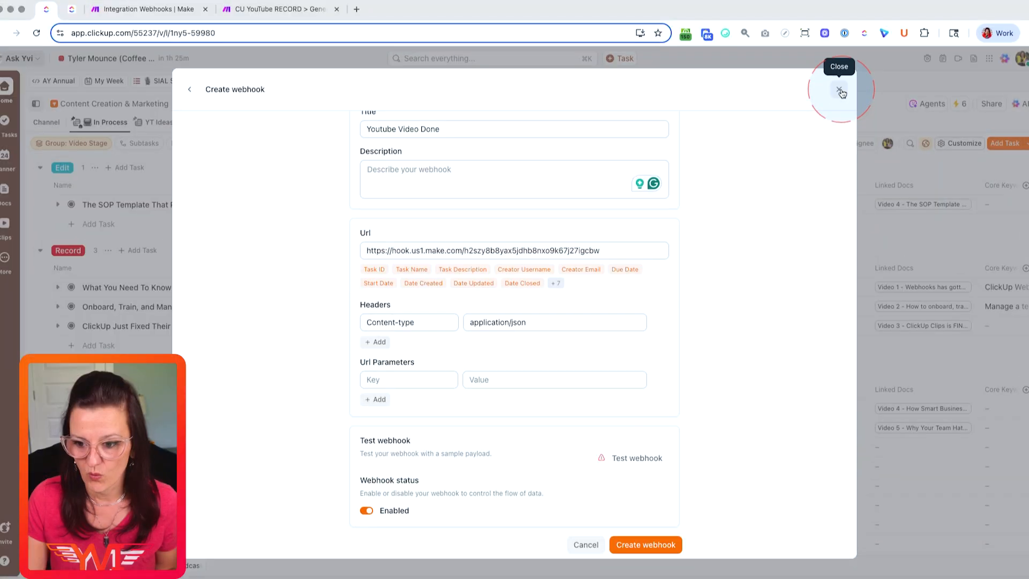
# - Close the webhook form, view the task's Video Stage options, and switch to the Make scenario
pyautogui.click(841, 91)
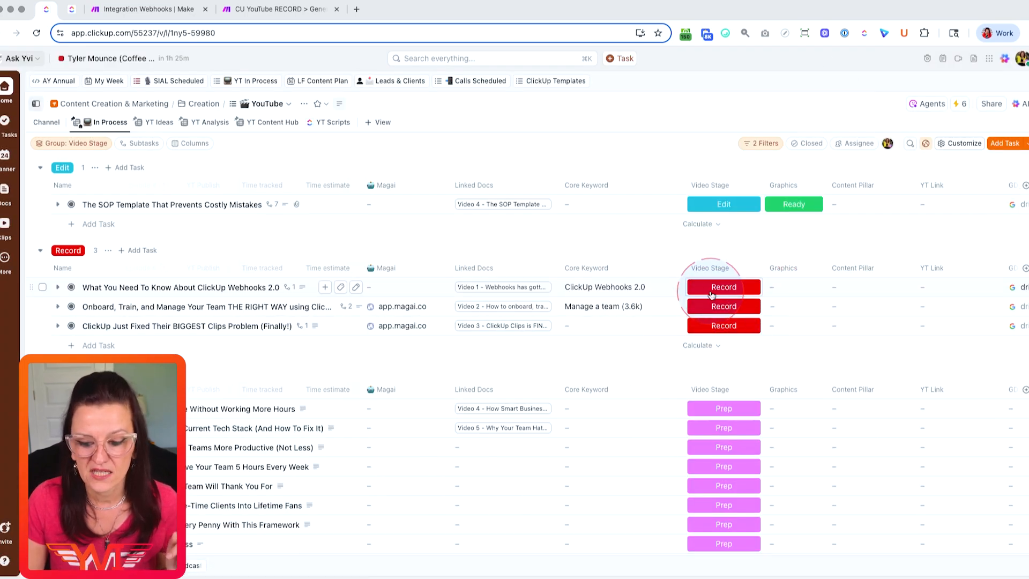
pyautogui.click(723, 287)
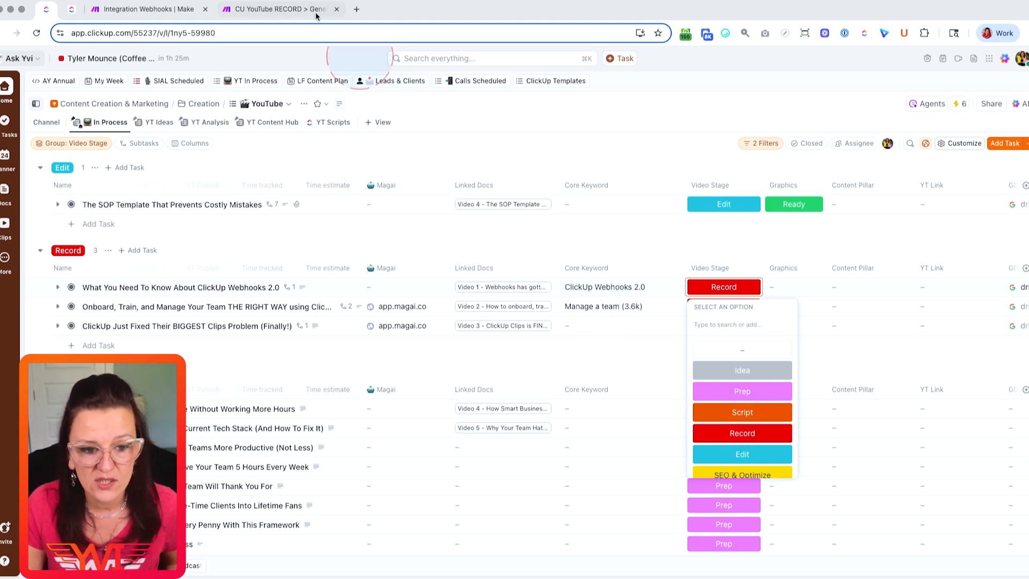
pyautogui.click(275, 8)
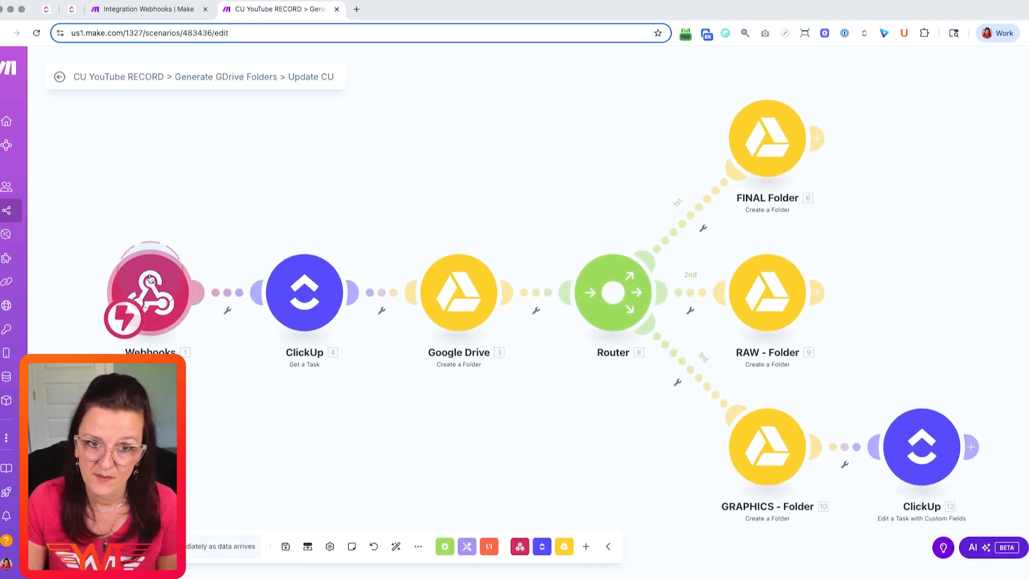
# - Inspect the CU YouTube RECORD scenario's Drive folder modules, then return to ClickUp
pyautogui.click(304, 292)
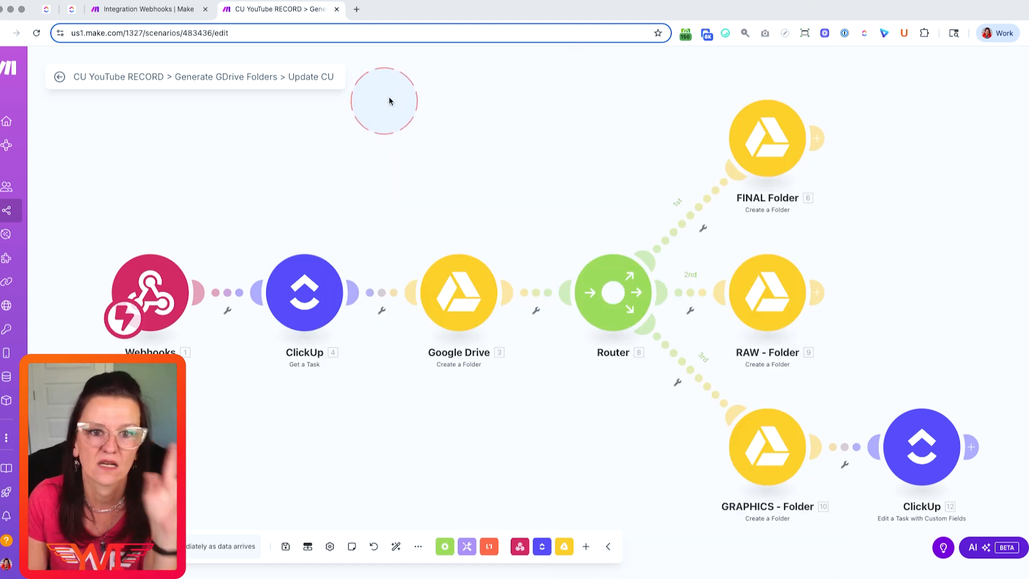
pyautogui.moveTo(505, 211)
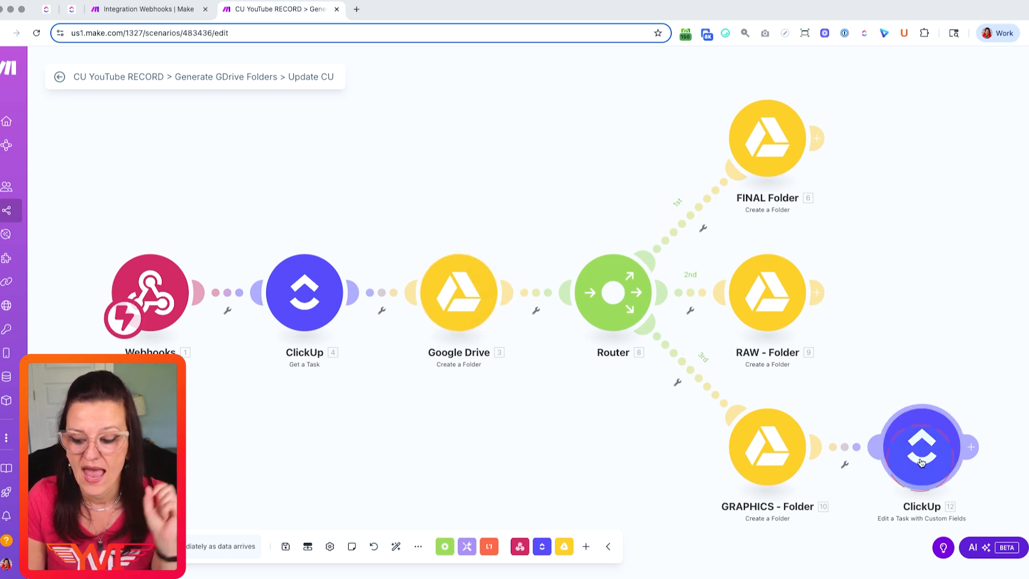
pyautogui.click(47, 9)
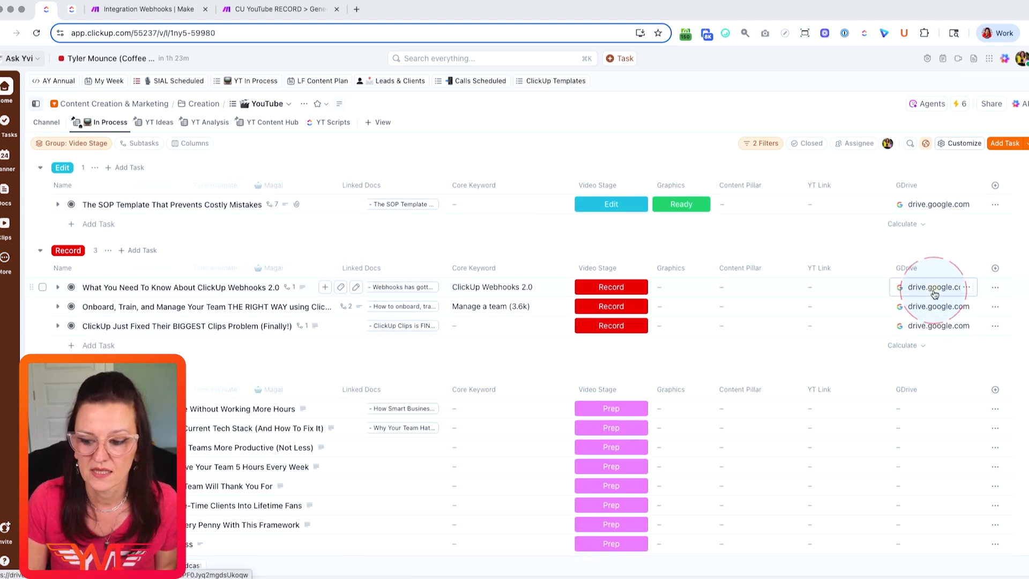
# - Open the drive.google.com link in the webhooks task's GDrive column
pyautogui.click(935, 286)
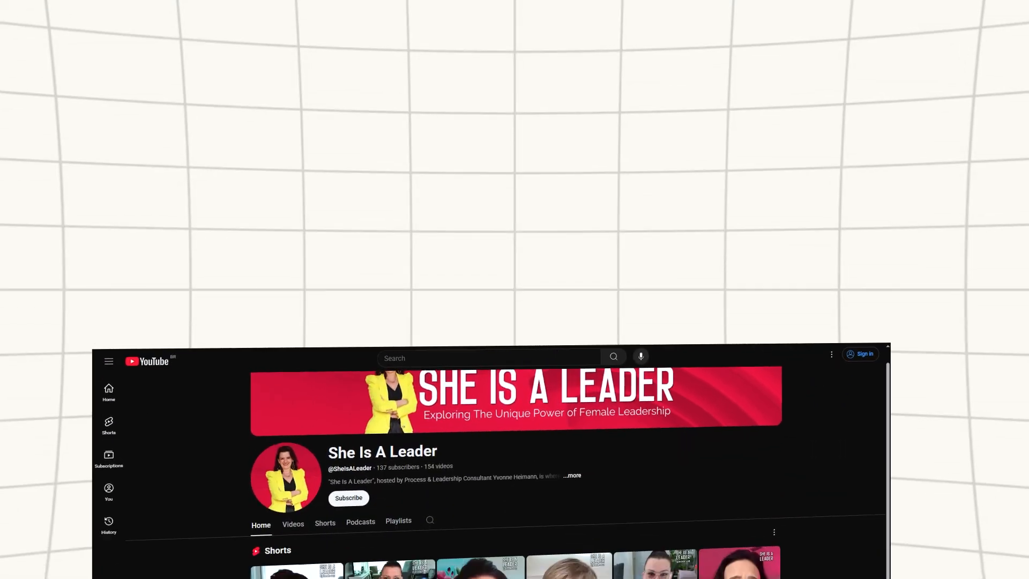
# - Scroll through the She Is A Leader channel's Shorts and solo episodes, then leave the tab
pyautogui.scroll(-3)
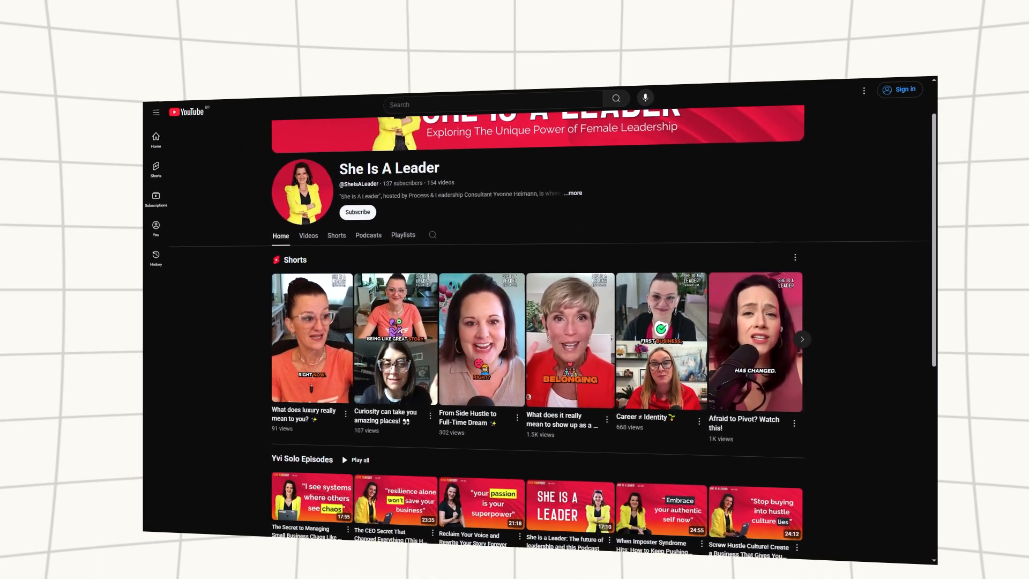
pyautogui.scroll(-3)
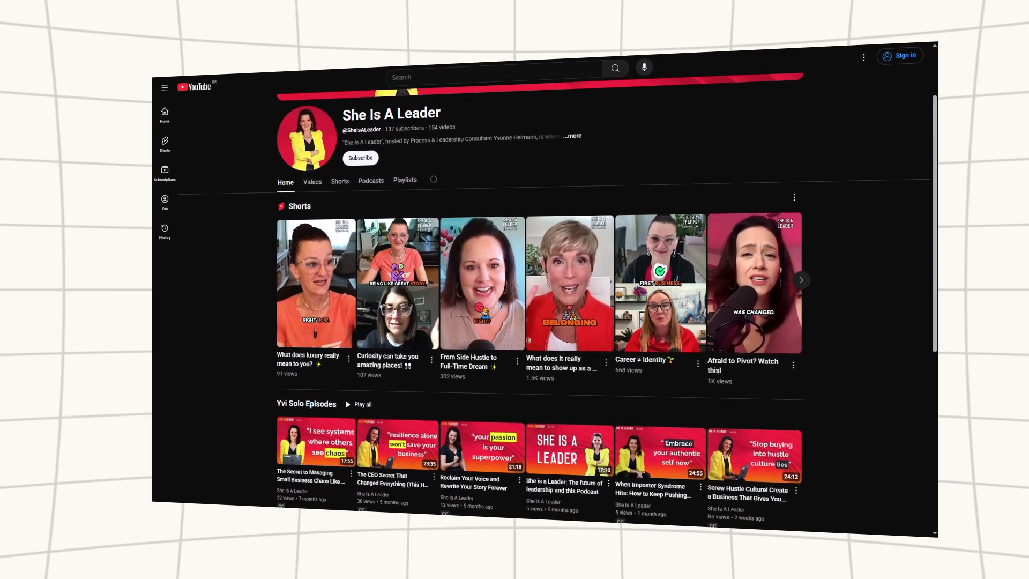
pyautogui.click(118, 5)
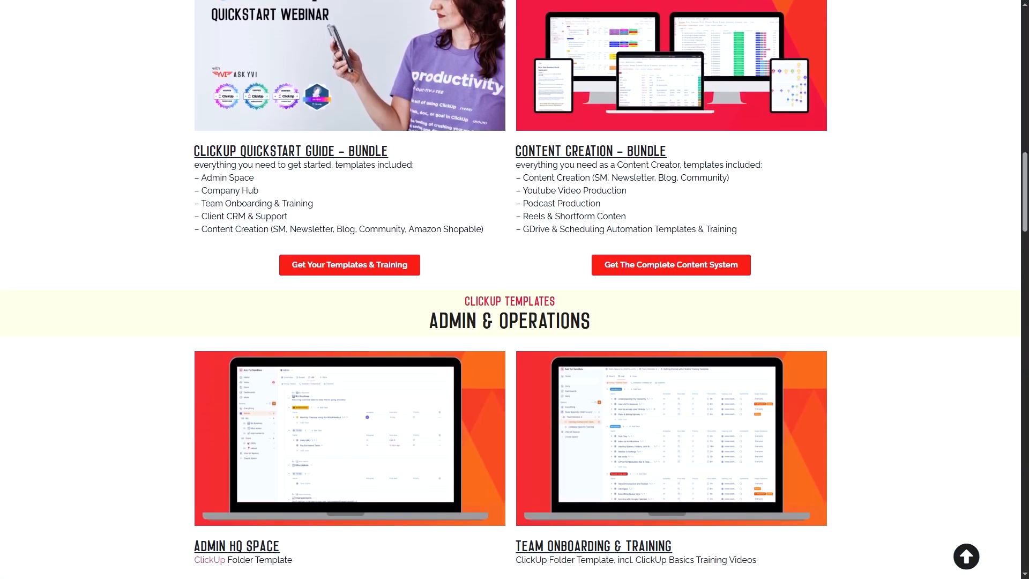
# - Scroll the Ask Yvi templates page down to the Client & Customer Management section
pyautogui.scroll(-3)
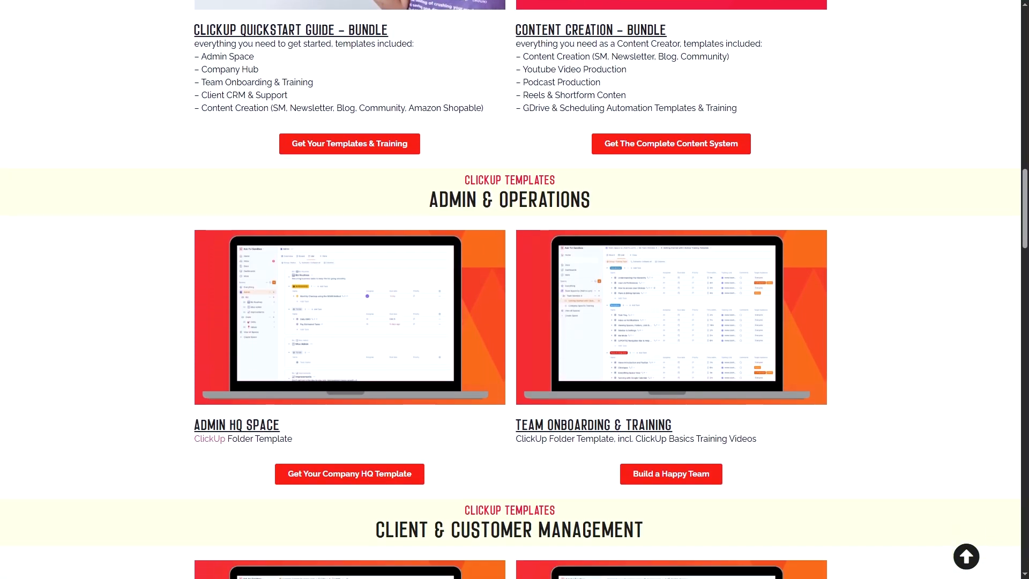
pyautogui.scroll(-3)
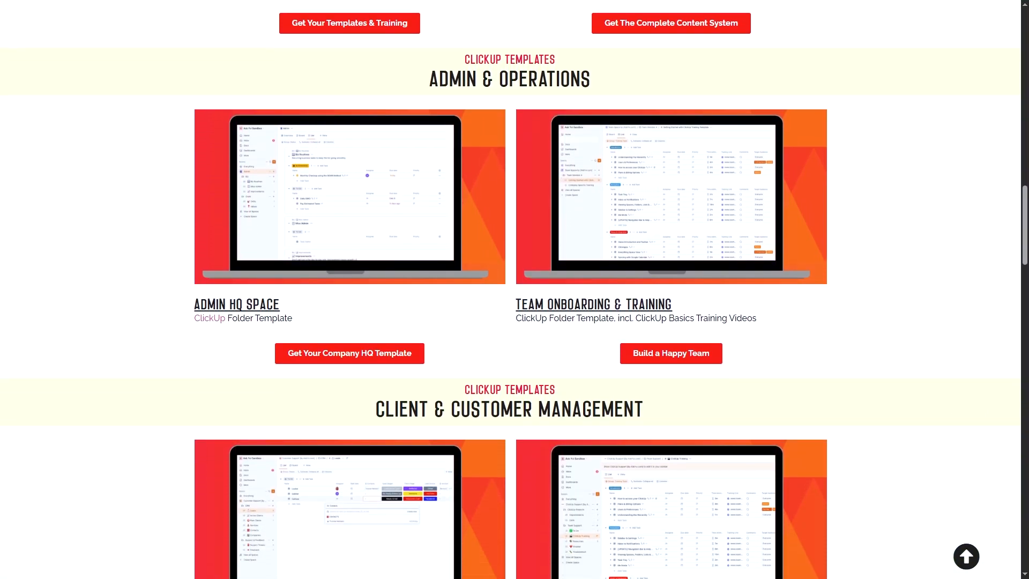
pyautogui.scroll(-3)
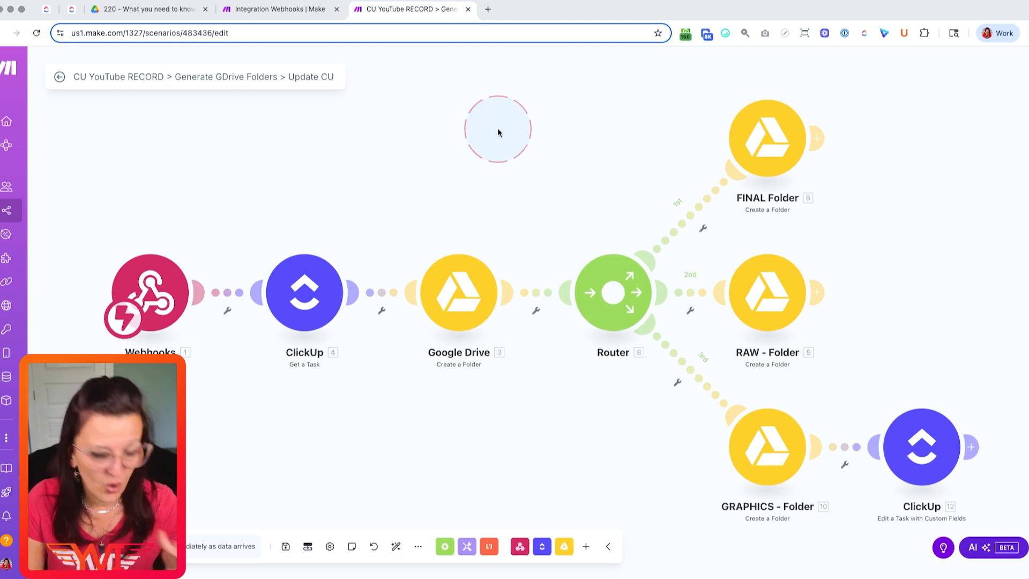
pyautogui.moveTo(329, 546)
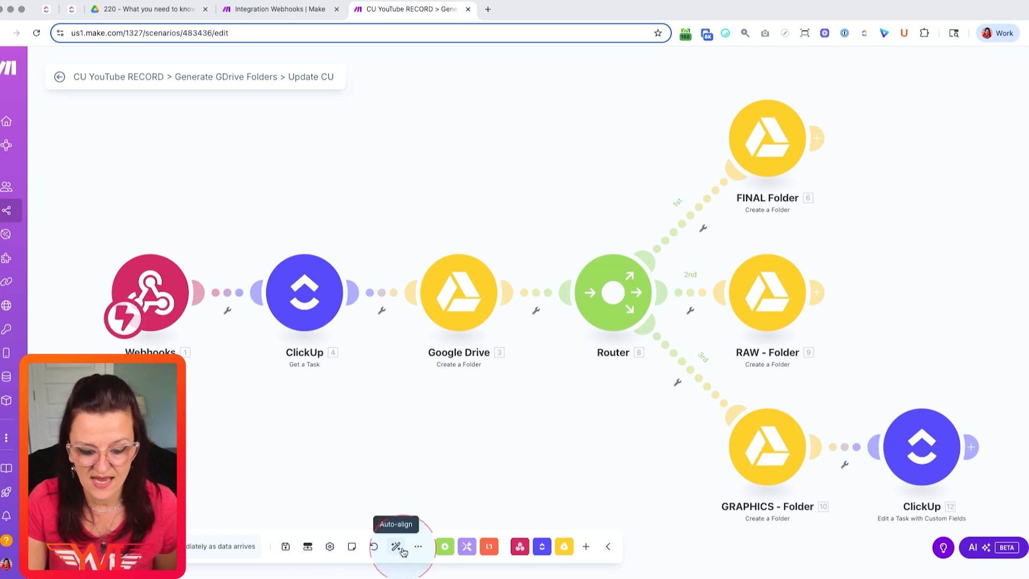
# - Bring up the Import Blueprint dialog from the scenario's more options
pyautogui.click(419, 546)
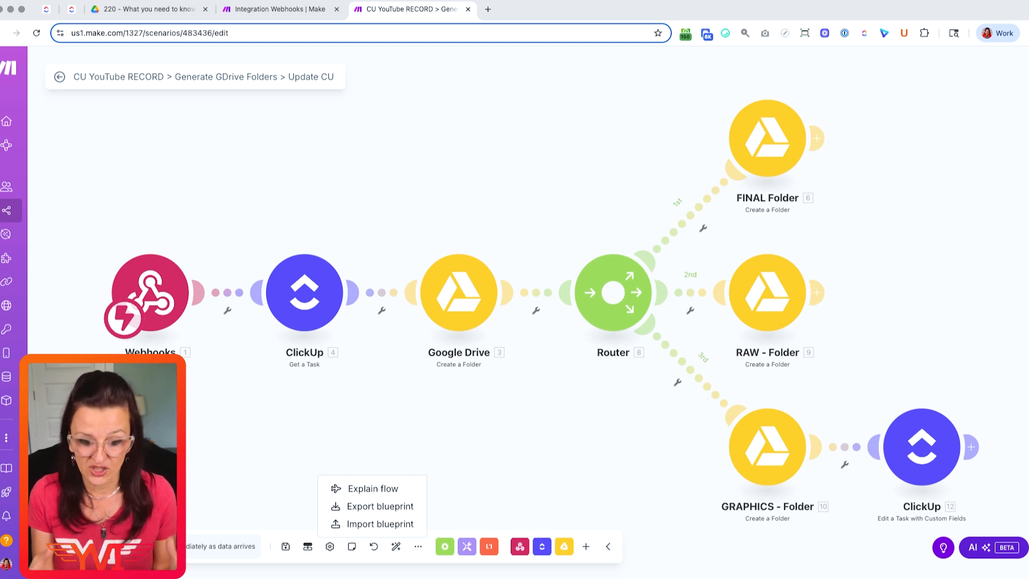
pyautogui.click(379, 523)
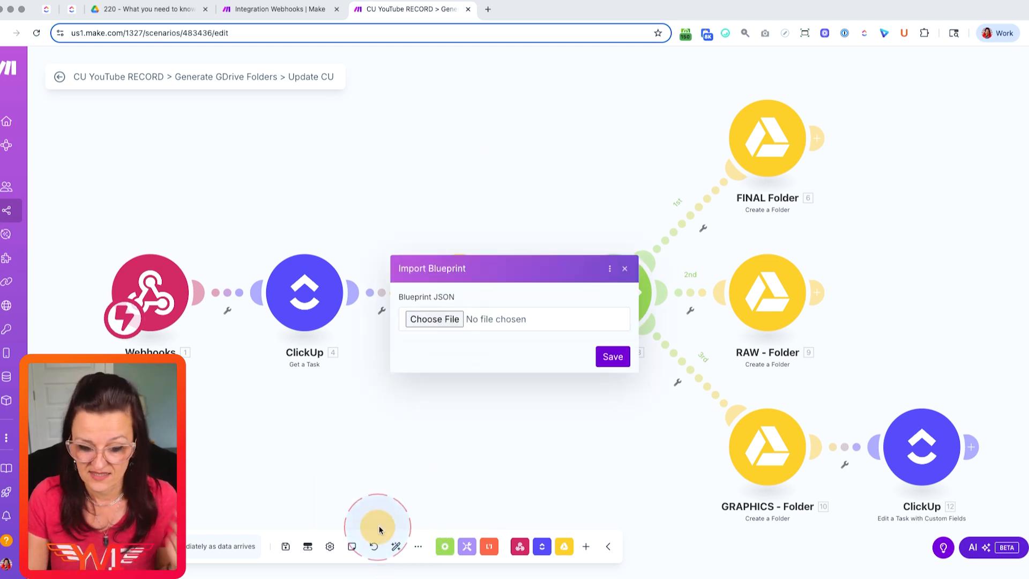